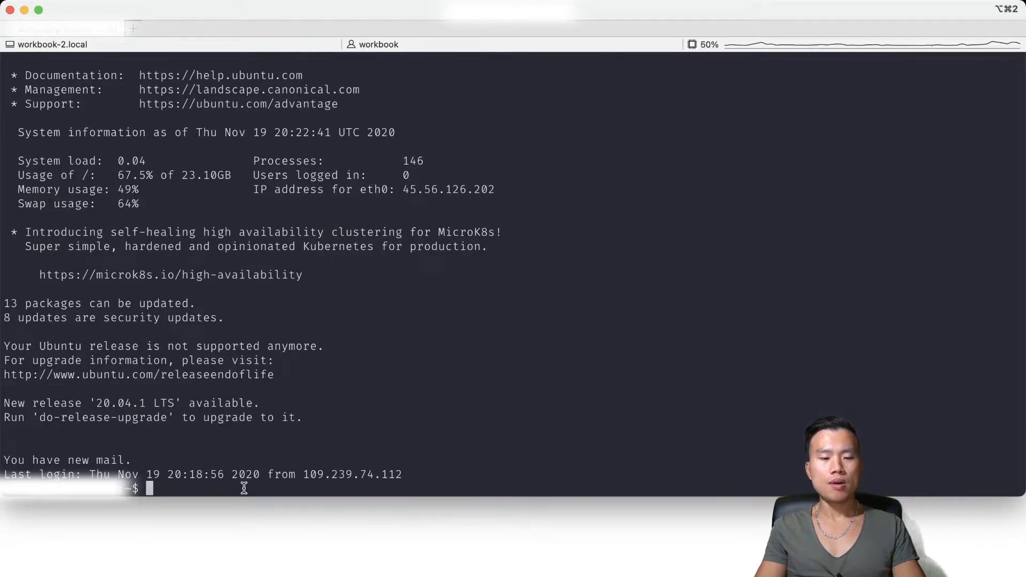
Change into the /srv/ directory on the server.
text(cd /srv/)
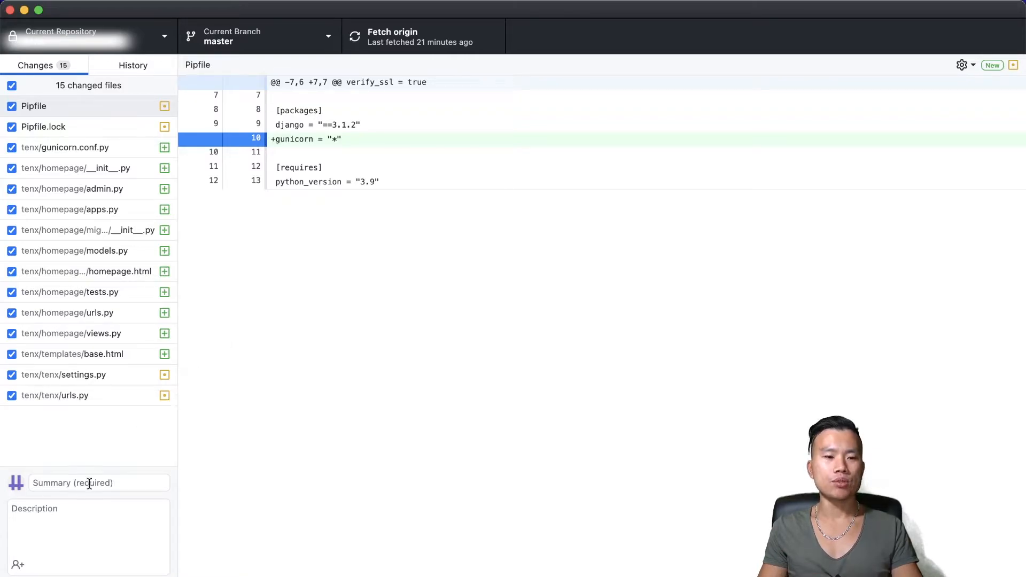
Name the commit 'New project' for the 15 changed files.
text(New project)
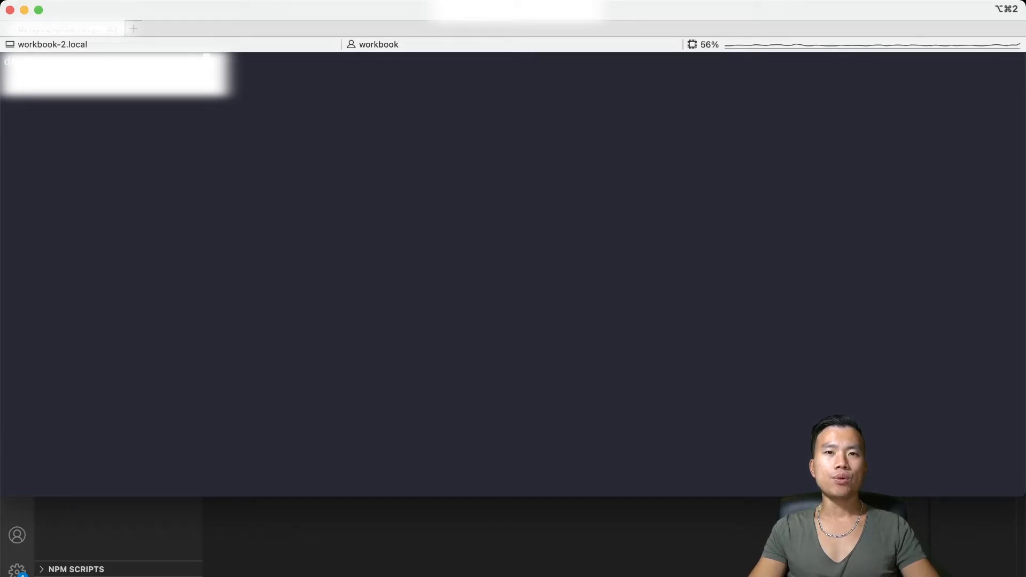
Create a config folder and chown /srv/tenx/tenx/ to the sudo user.
text(cd)
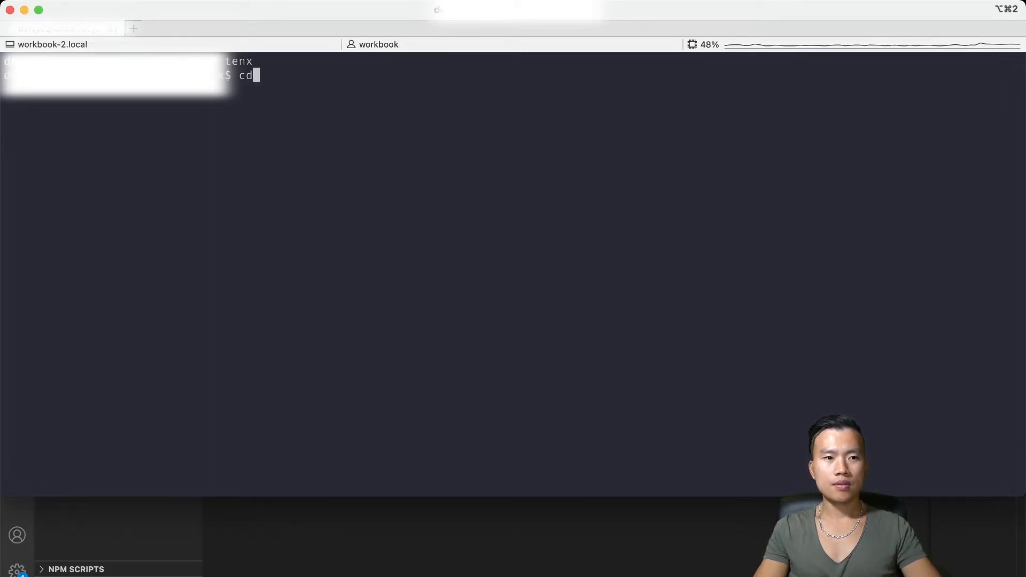
text(sudo mkdir config)
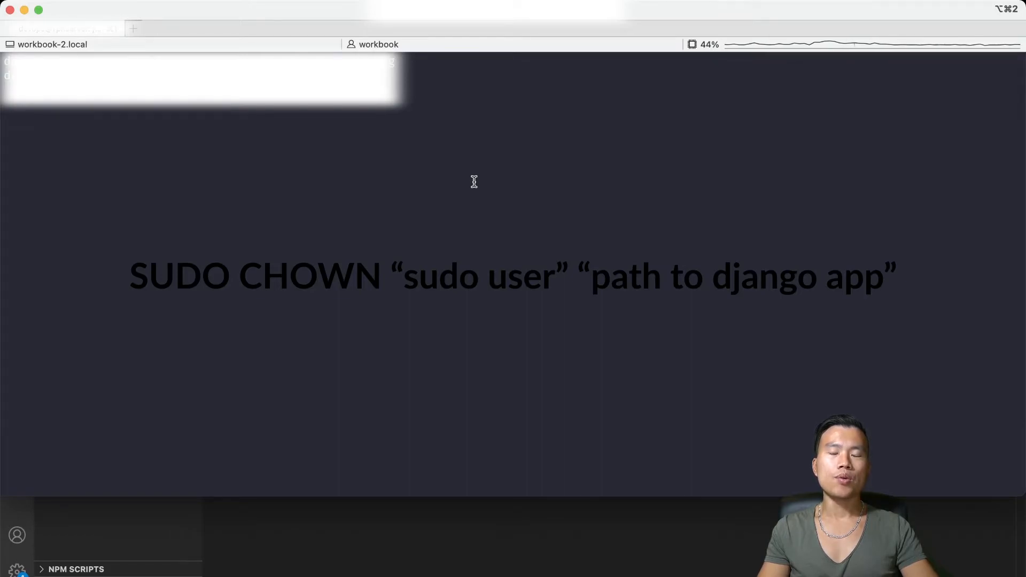
text(/srv/tenx/tenx/)
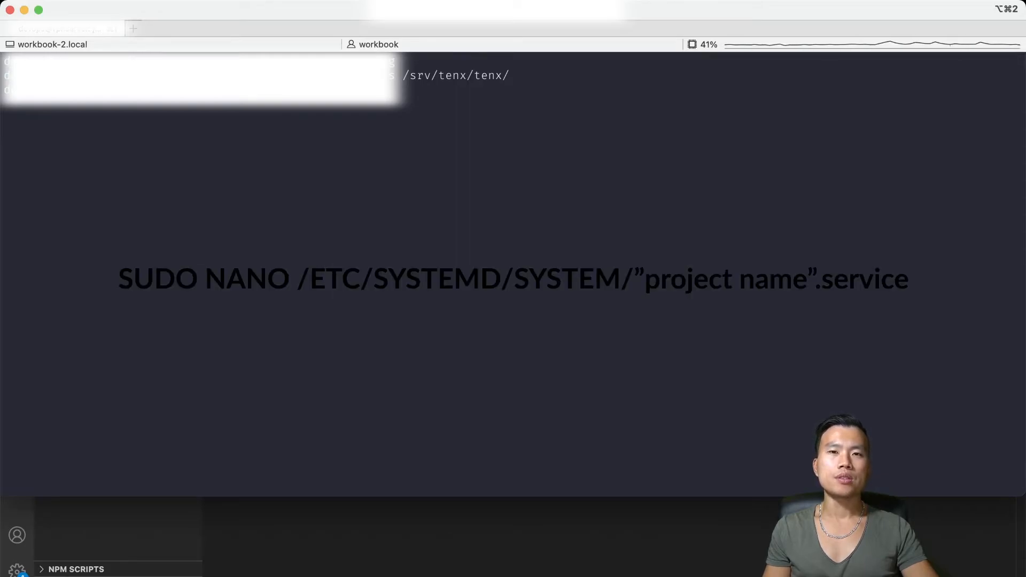
Edit /etc/systemd/system/tenx.service with the Gunicorn unit settings.
key(Return)
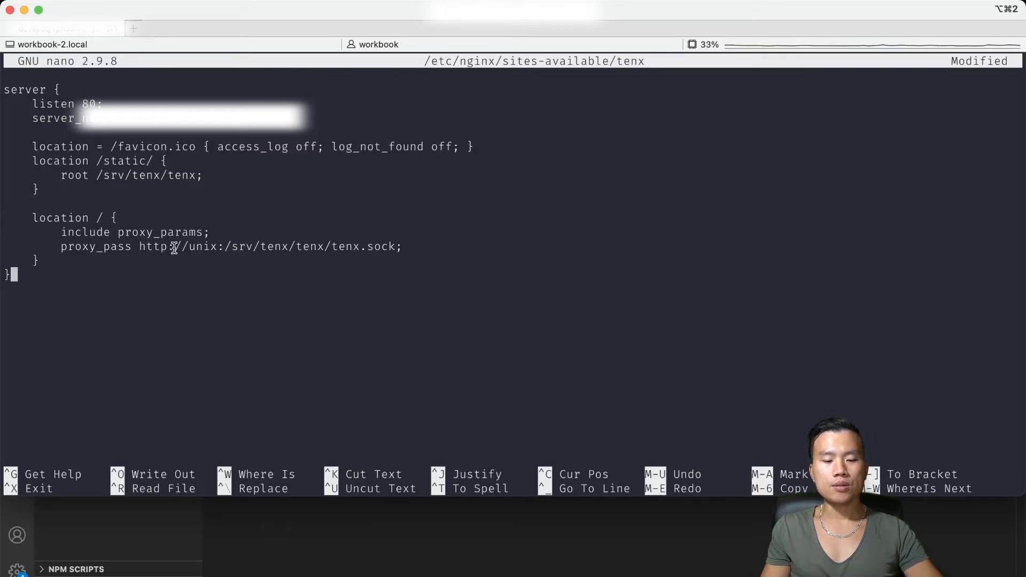
Save the tenx Nginx site config with /static/ and proxy_pass to tenx.sock.
key(ctrl+o)
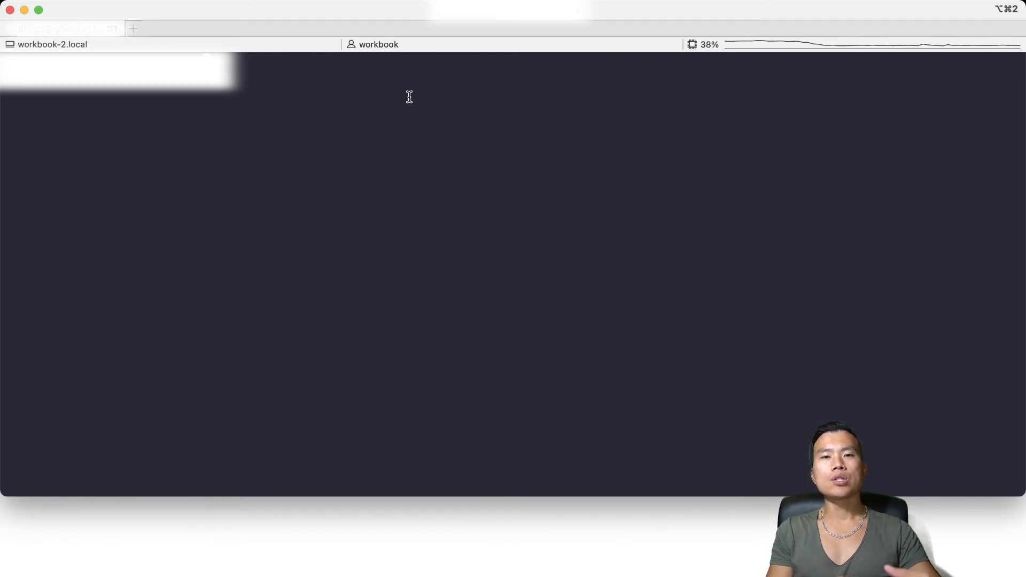
Run systemctl restart tenx to apply the new configuration.
text(systemctl restart tenx)
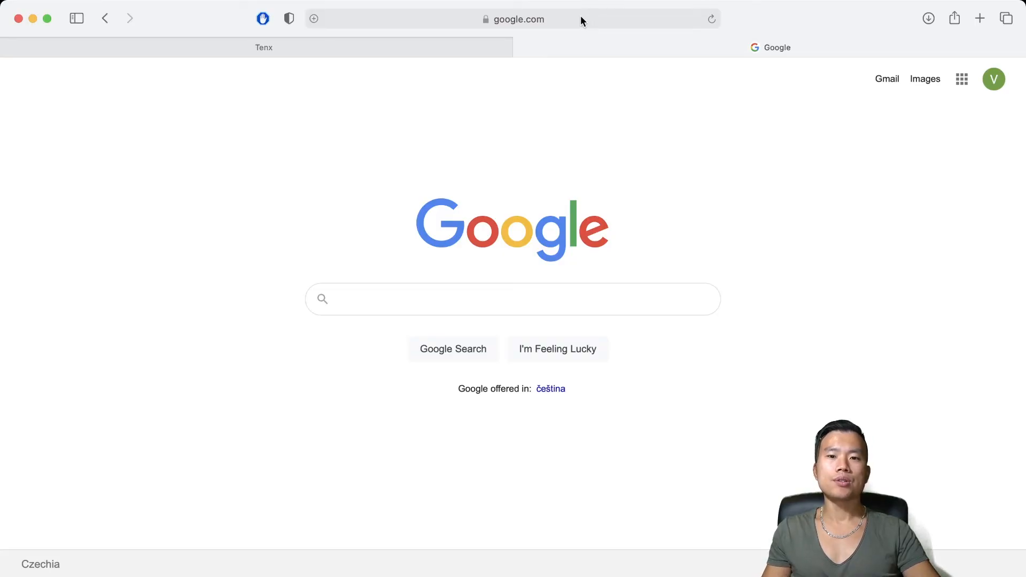
mouse_move(852, 126)
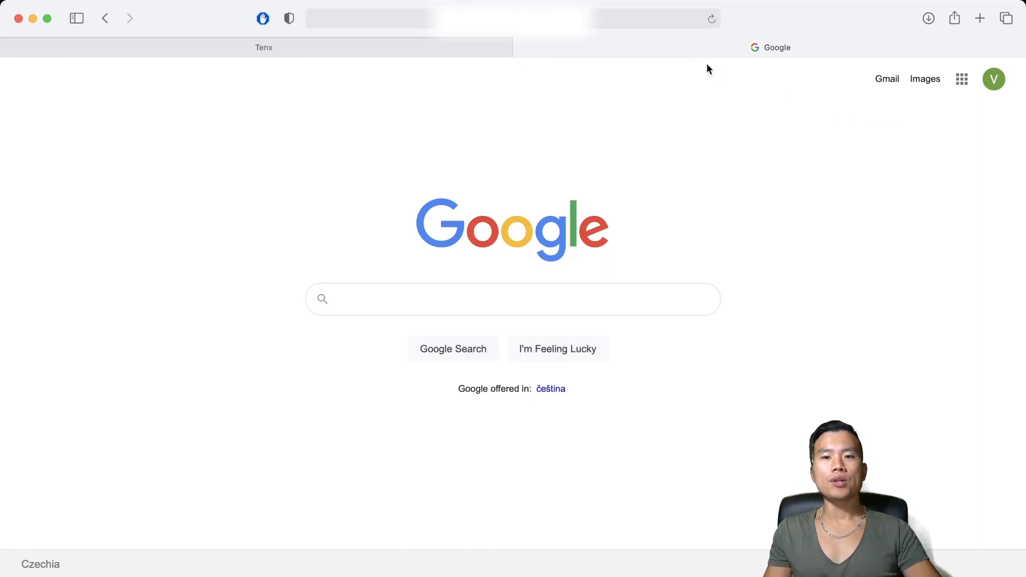
Load the server's IP address to show the HOMEPAGE page.
click(770, 47)
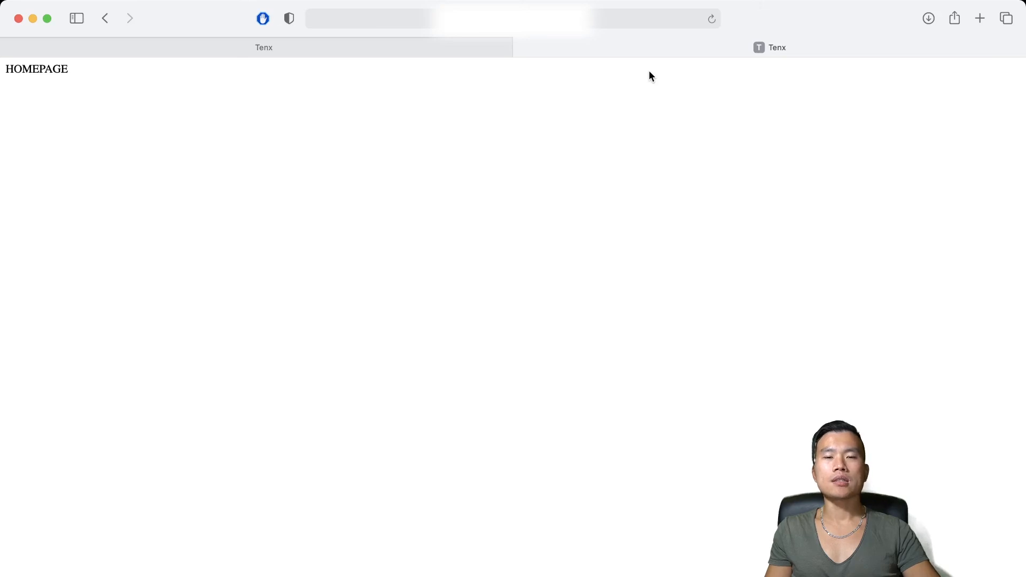